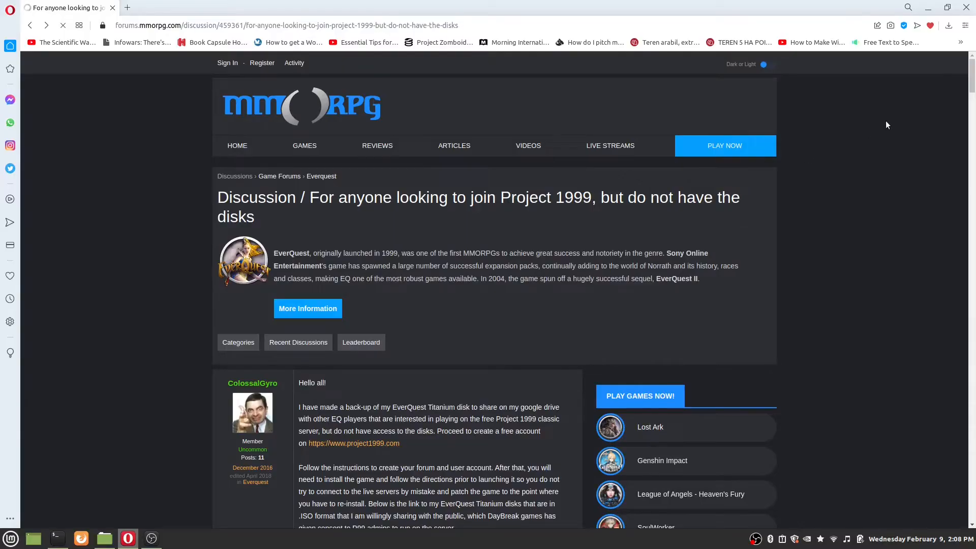
Follow the forum post's drive.google.com link to the shared EverQuest Titanium disks
scroll("down", 3)
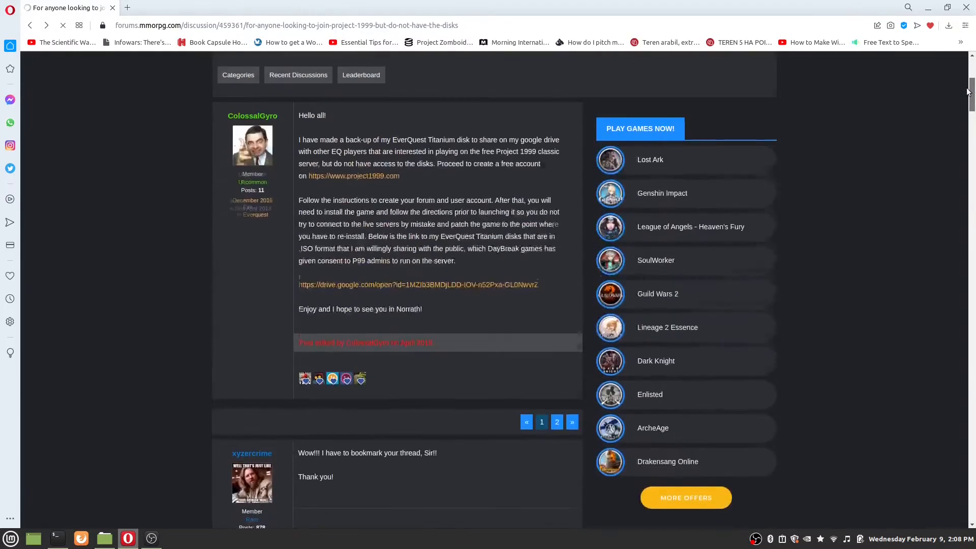
left_click(418, 285)
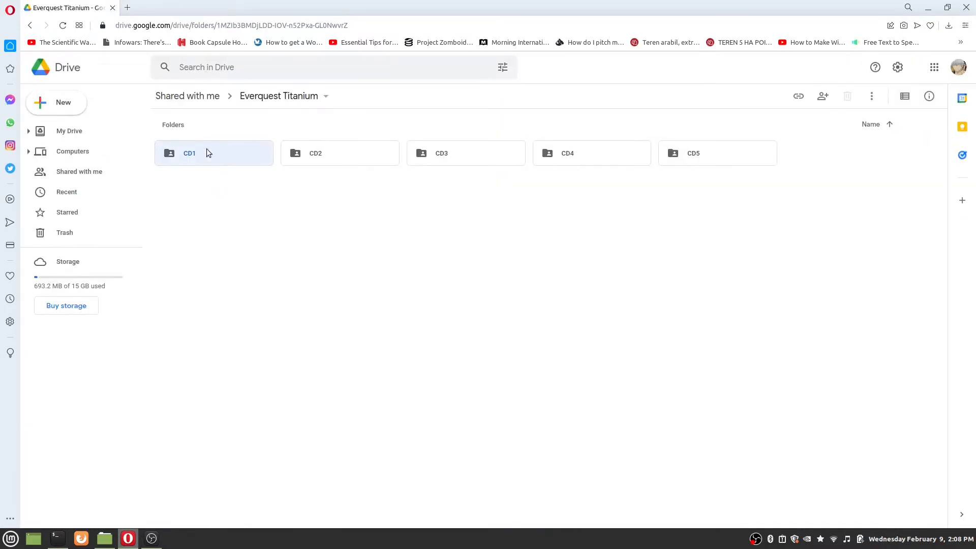
Browse the CD folders and mount the CD2 ISO with Disk Image Mounter
left_click(190, 154)
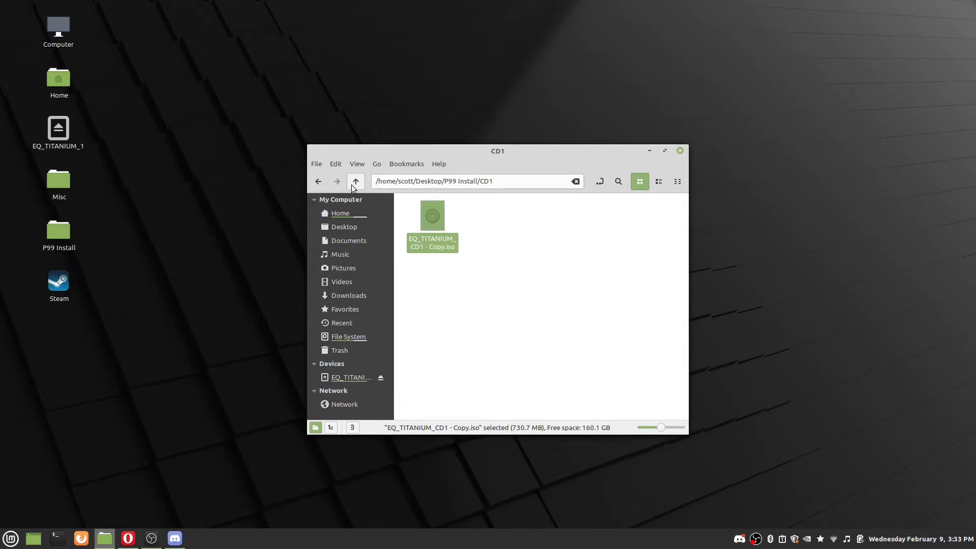
right_click(433, 224)
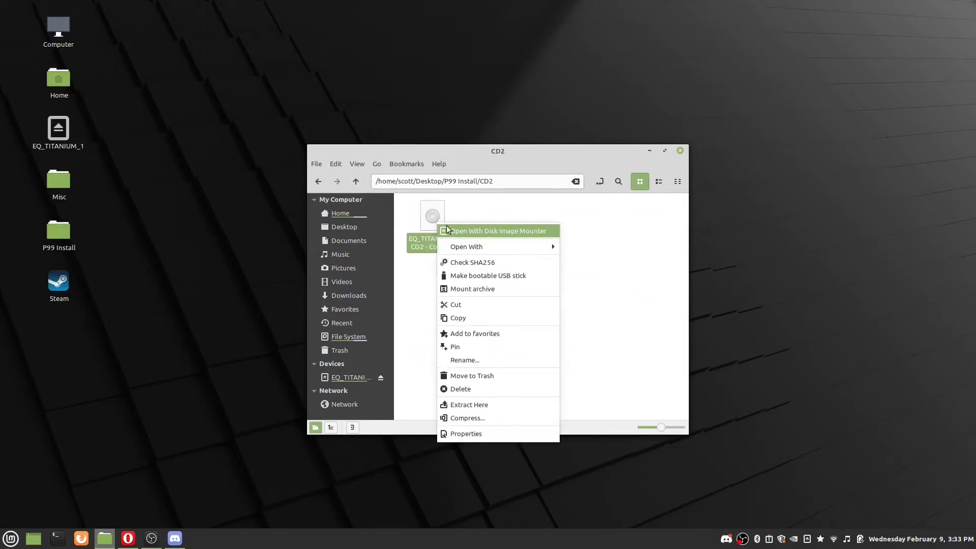
left_click(496, 231)
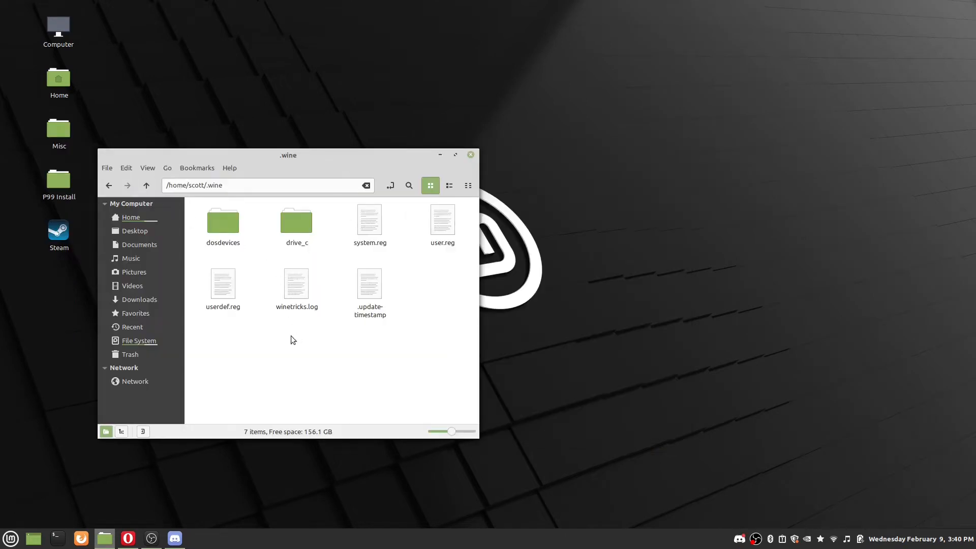
mouse_move(297, 318)
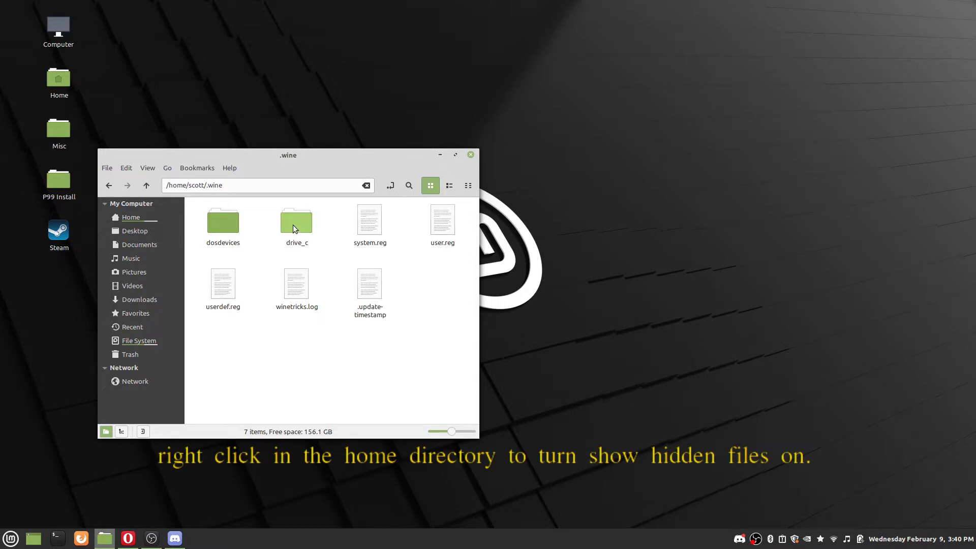
Browse ~/.wine into drive_c, Program Files, then the Sony folder
left_click(296, 221)
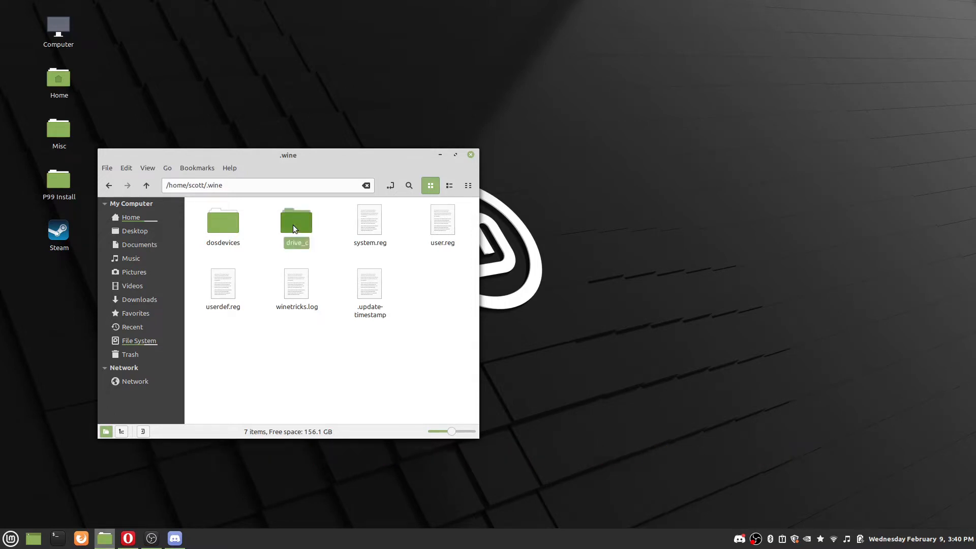
double_click(296, 220)
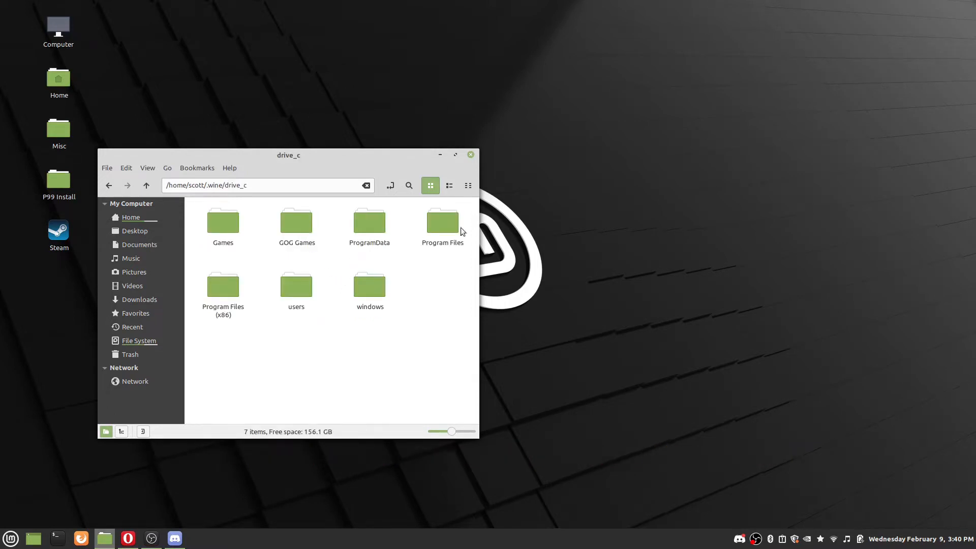
double_click(443, 221)
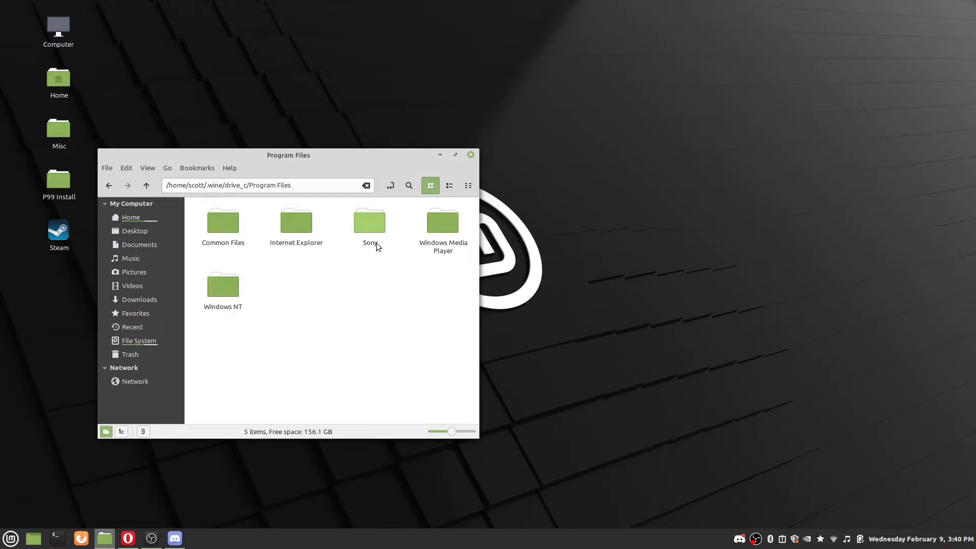
left_click(369, 220)
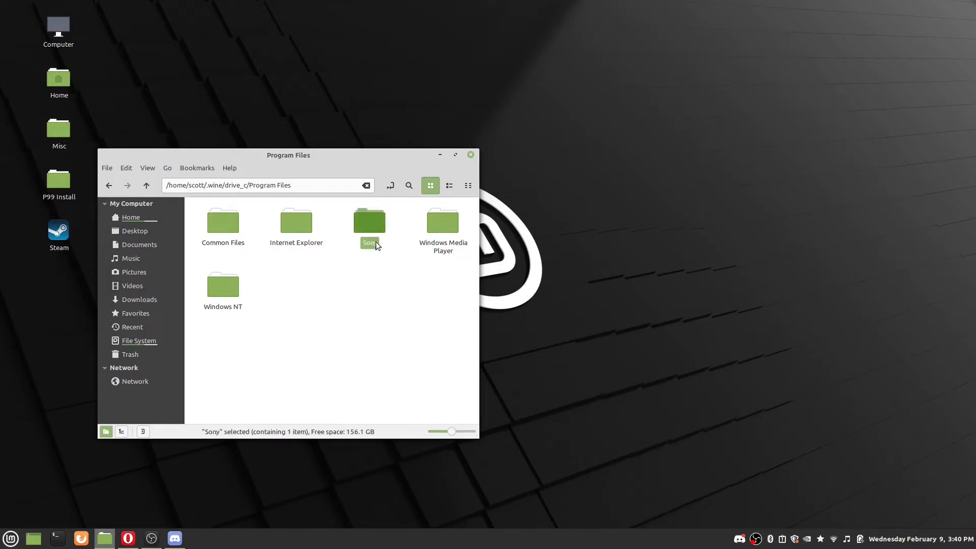
double_click(369, 221)
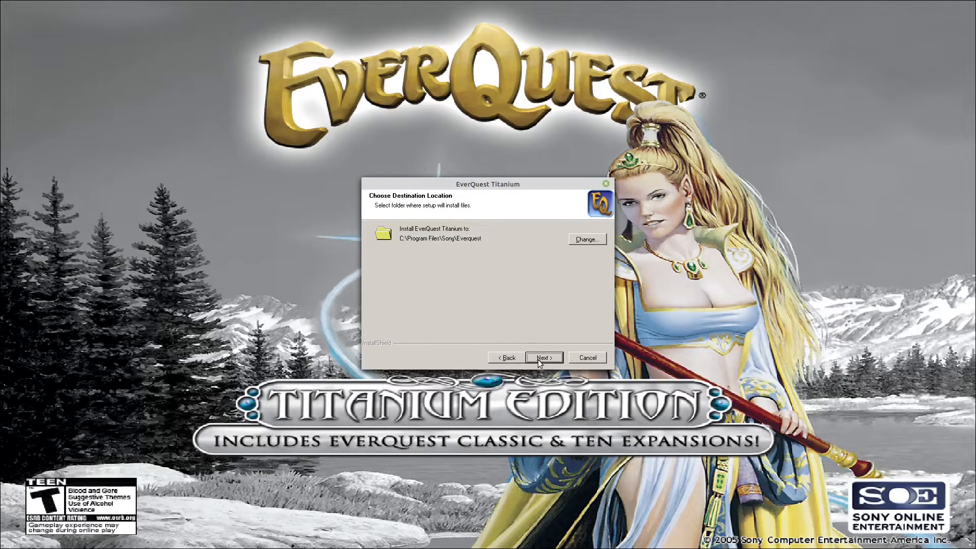
Accept the Sony\Everquest destination and the default EverQuest component selection
left_click(544, 357)
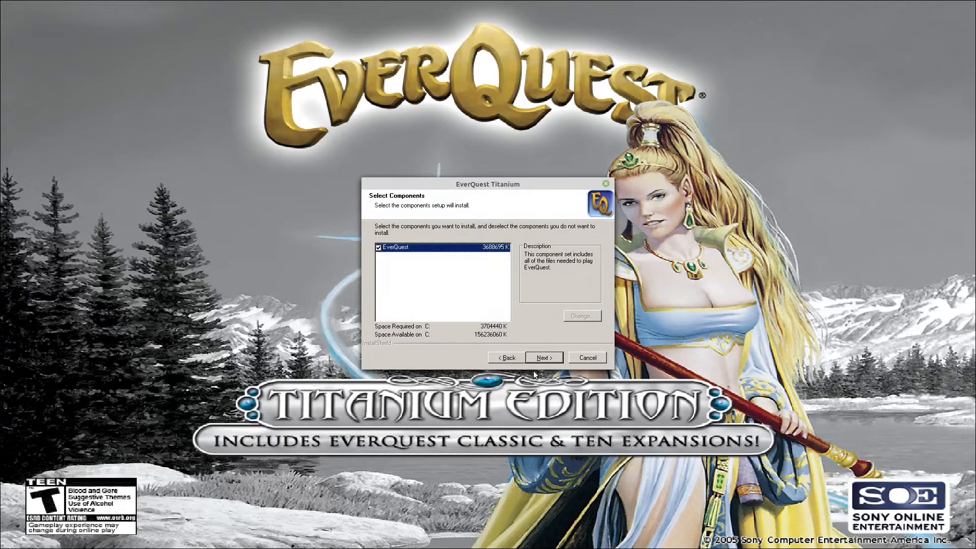
left_click(543, 357)
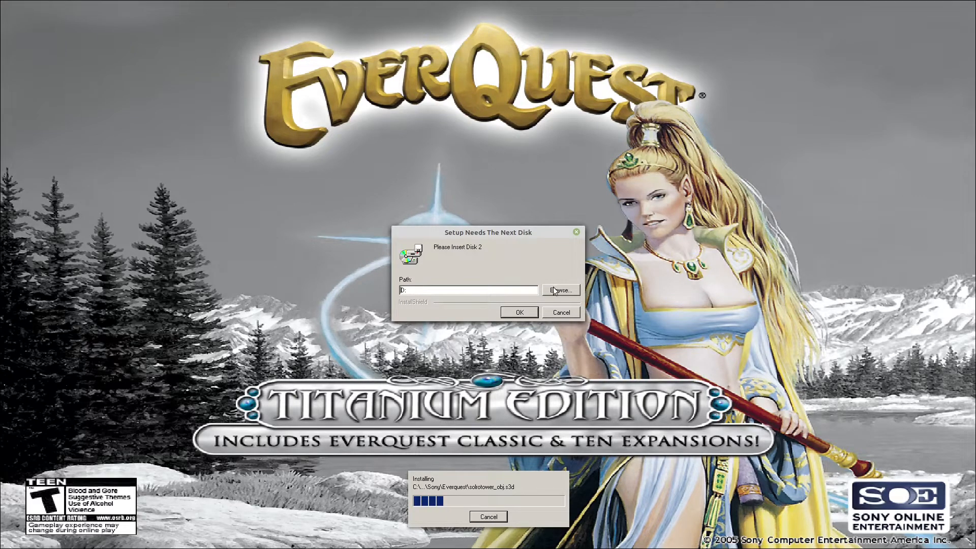
Point the Insert Disk 2 prompt at the mounted EQ Titanium 2 disc folder
left_click(560, 290)
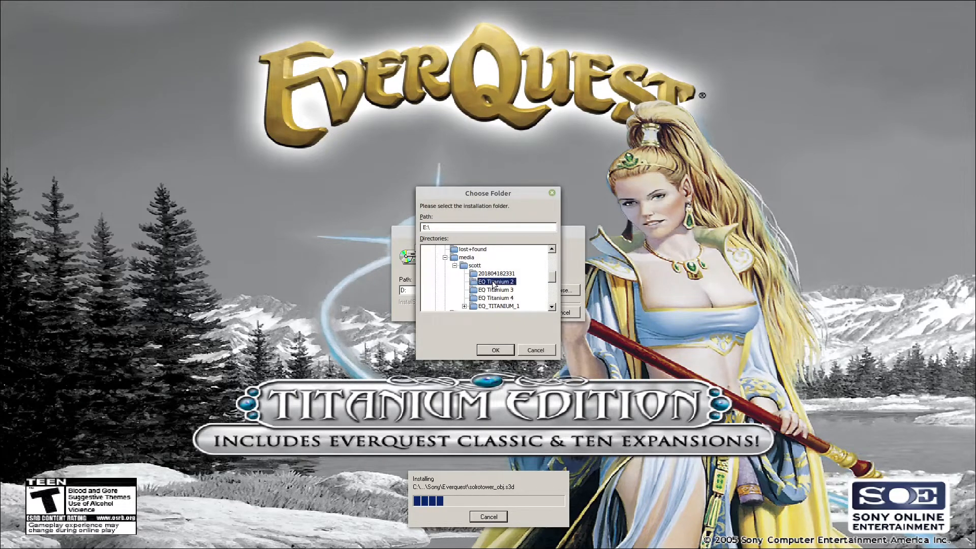
left_click(495, 349)
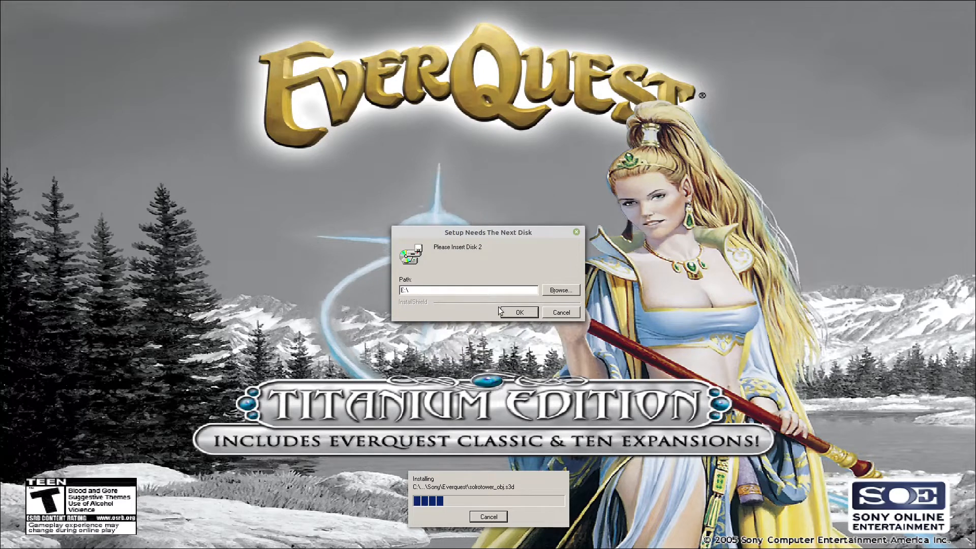
left_click(560, 290)
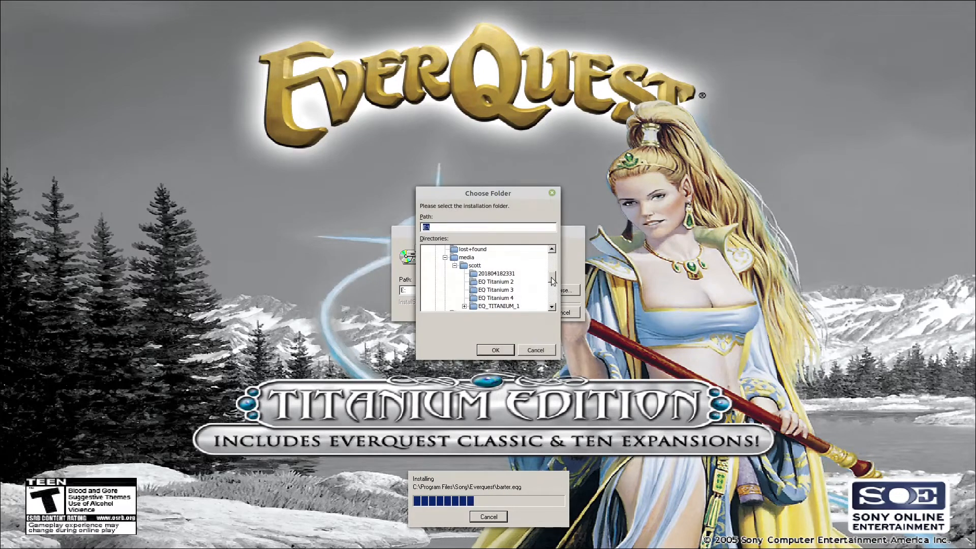
left_click(494, 290)
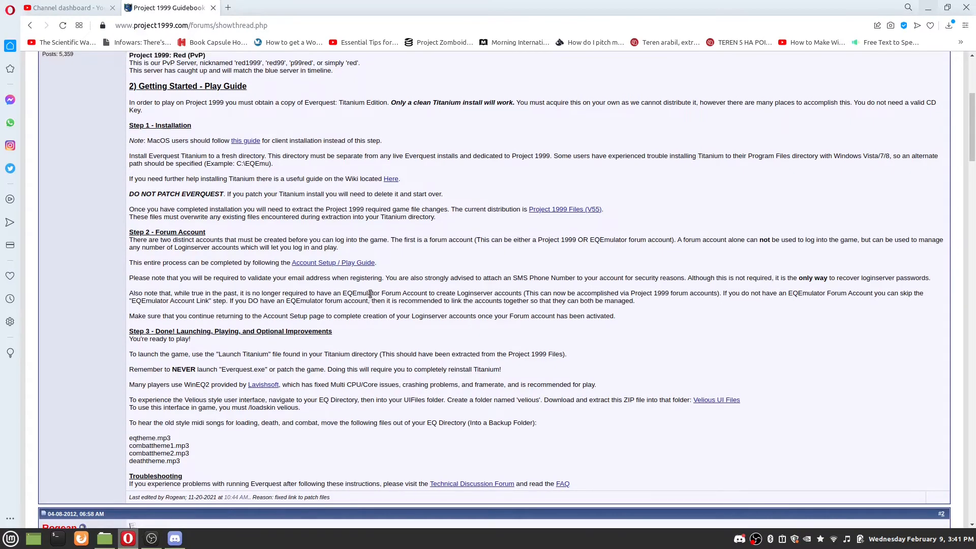
scroll("up", 3)
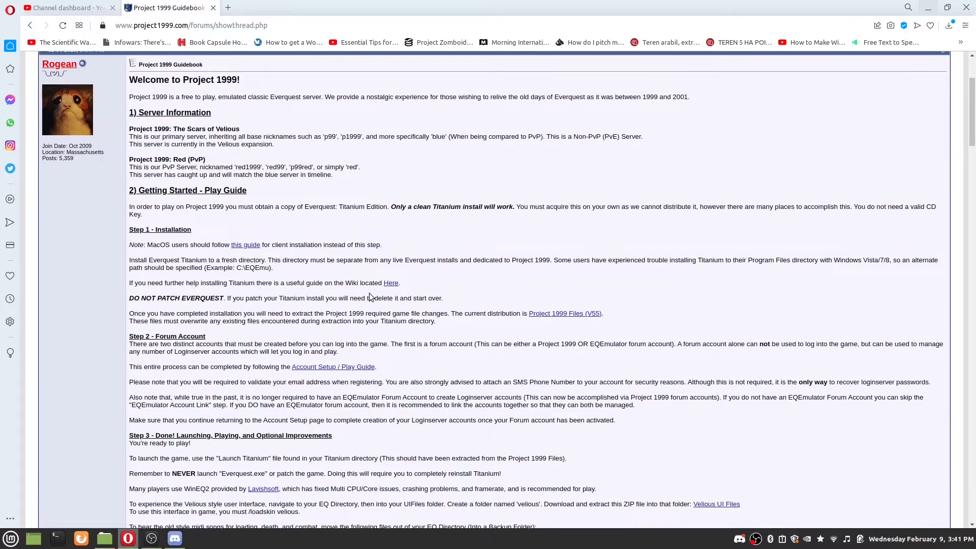
mouse_move(323, 263)
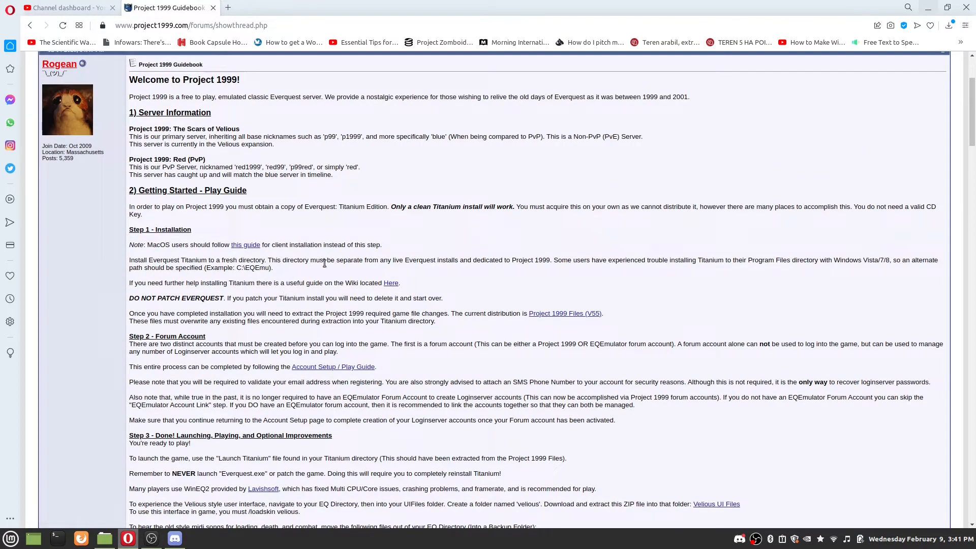
mouse_move(390, 283)
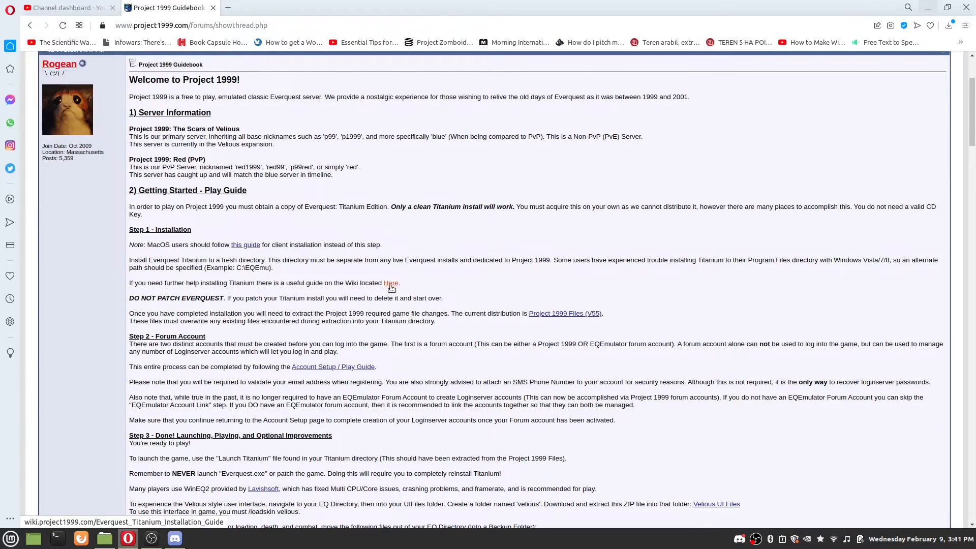
right_click(565, 314)
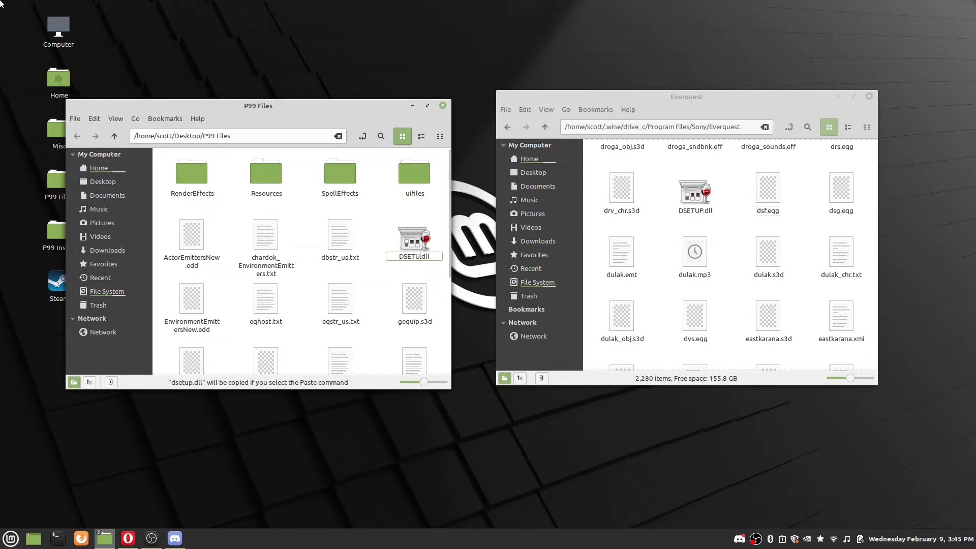
Browse into the Resources folders of the P99 Files and the Everquest install
left_click(414, 242)
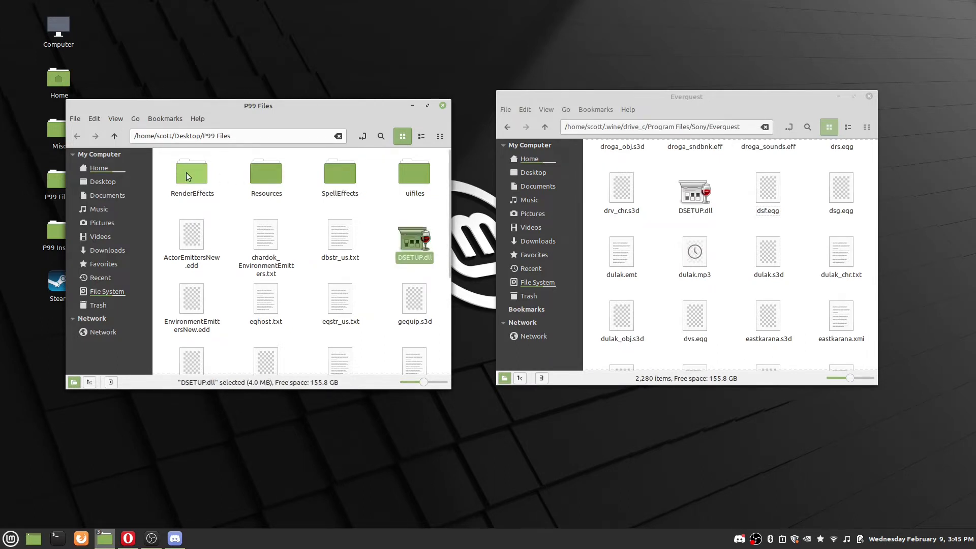
double_click(192, 173)
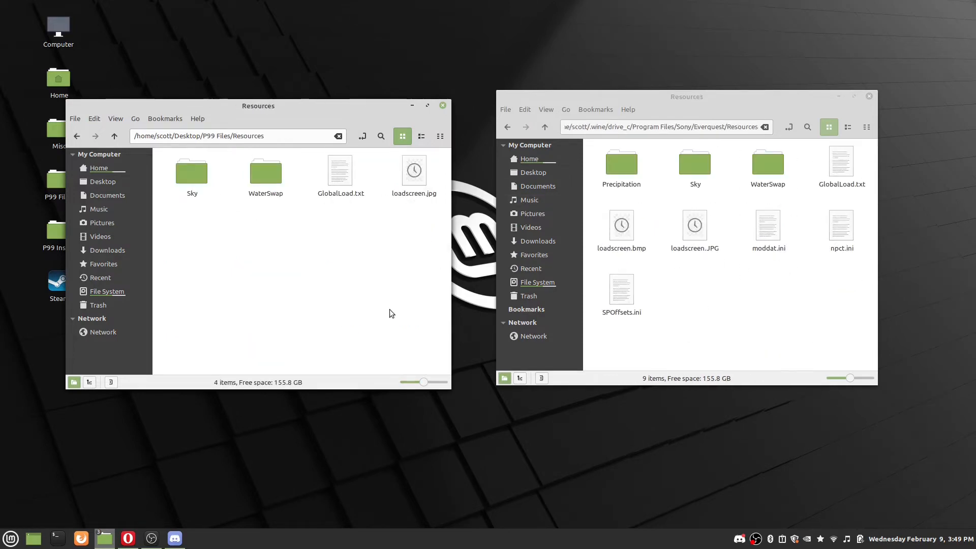
right_click(413, 174)
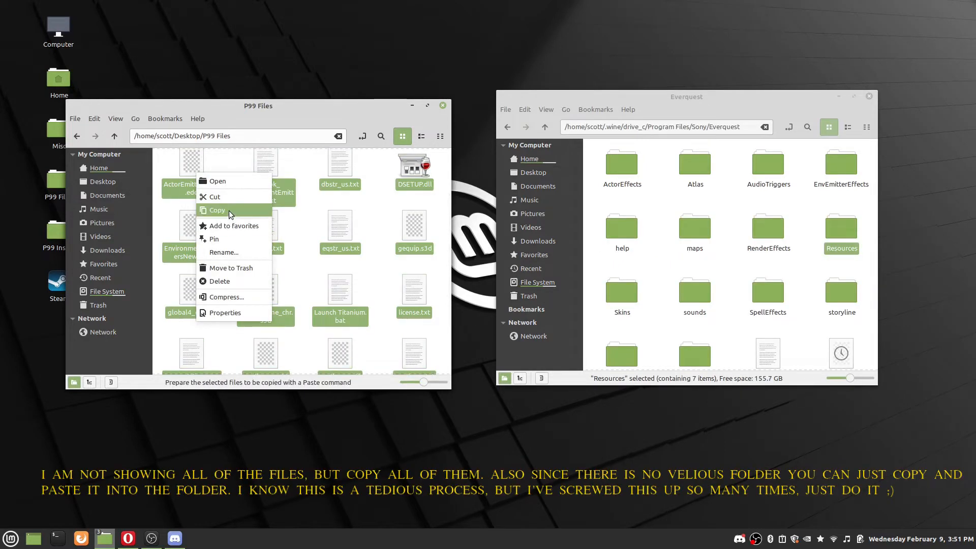
Paste the P99 files into EverQuest, replacing all older files
right_click(728, 333)
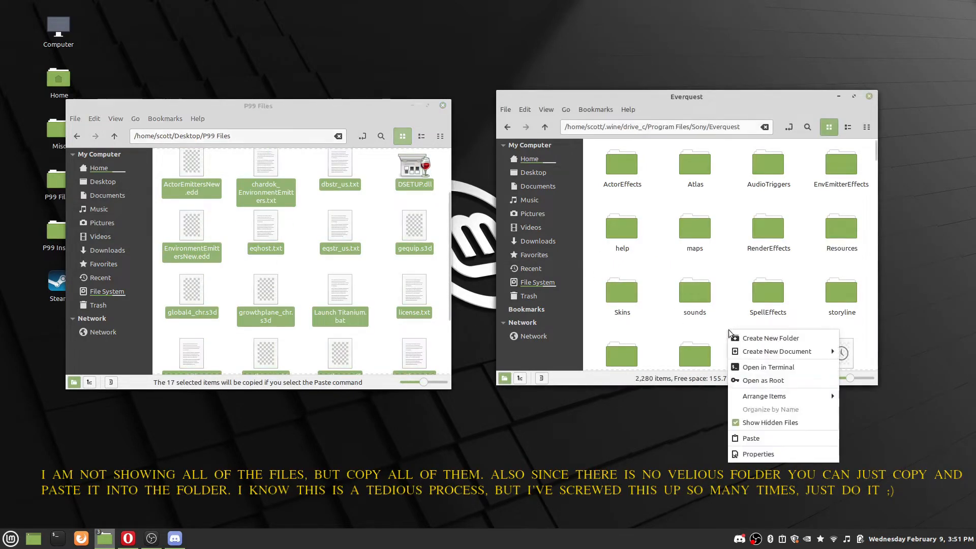
left_click(751, 439)
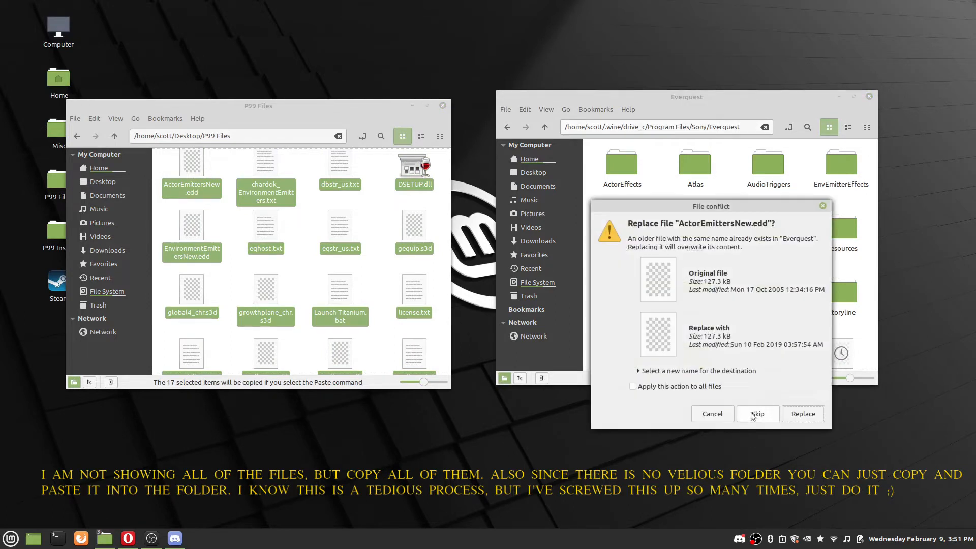
left_click(633, 386)
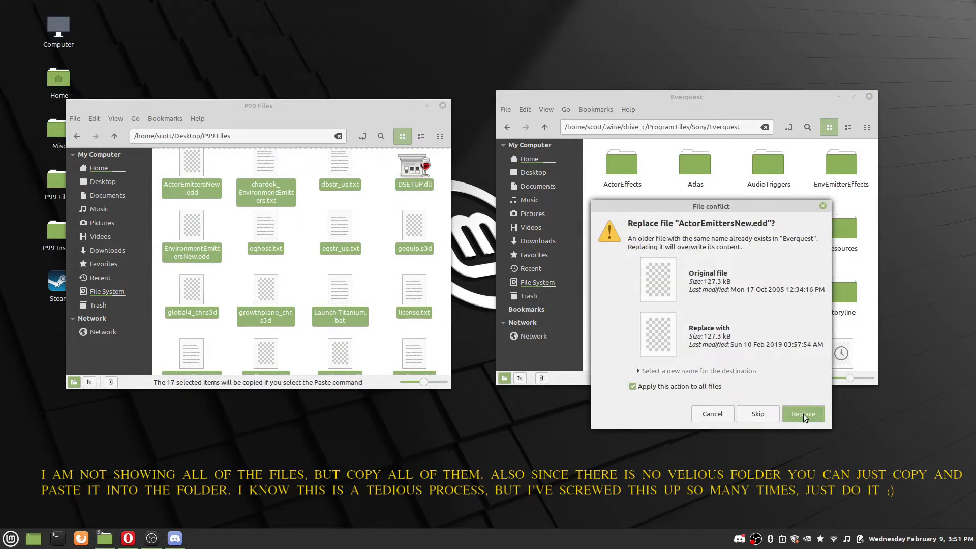
left_click(803, 414)
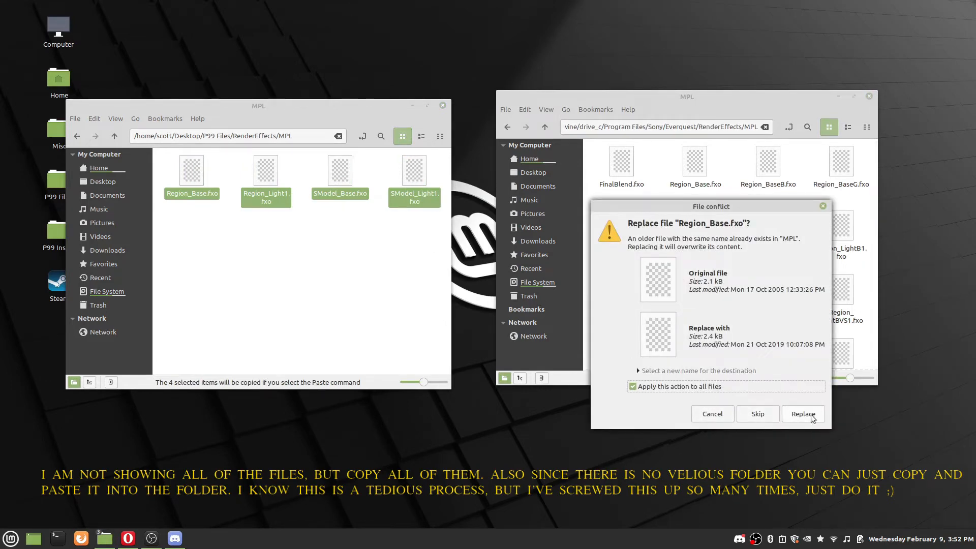
Overwrite the older files in the MPL, SPL and Resources subfolders too
left_click(803, 414)
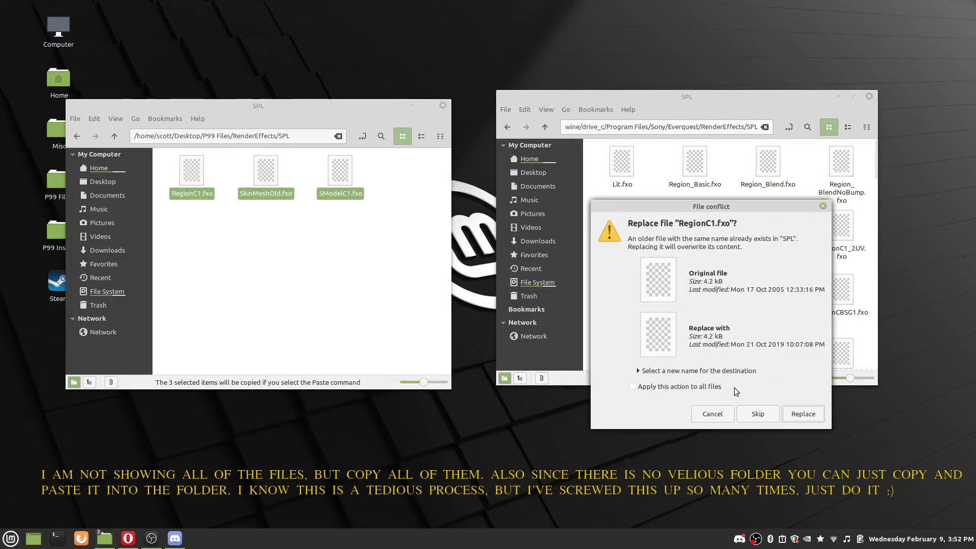
left_click(802, 414)
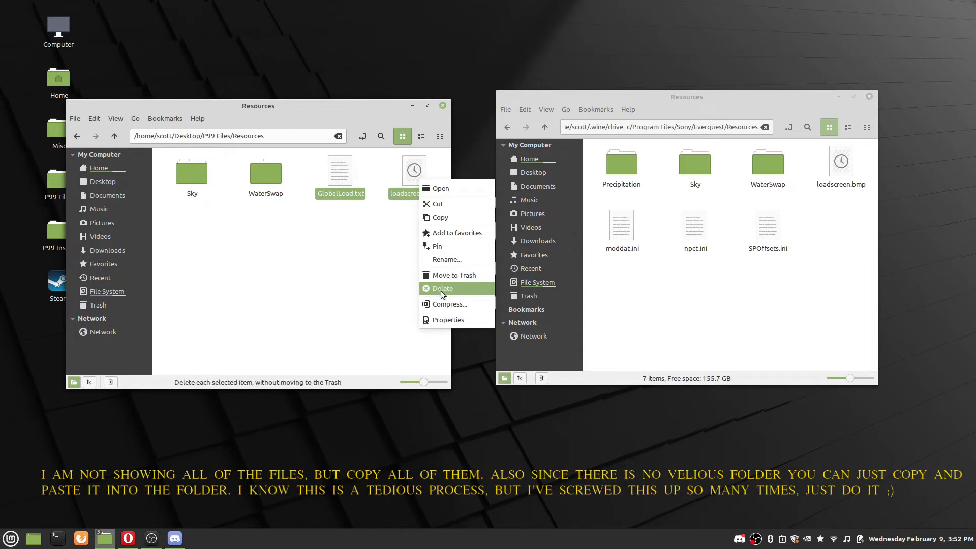
right_click(695, 287)
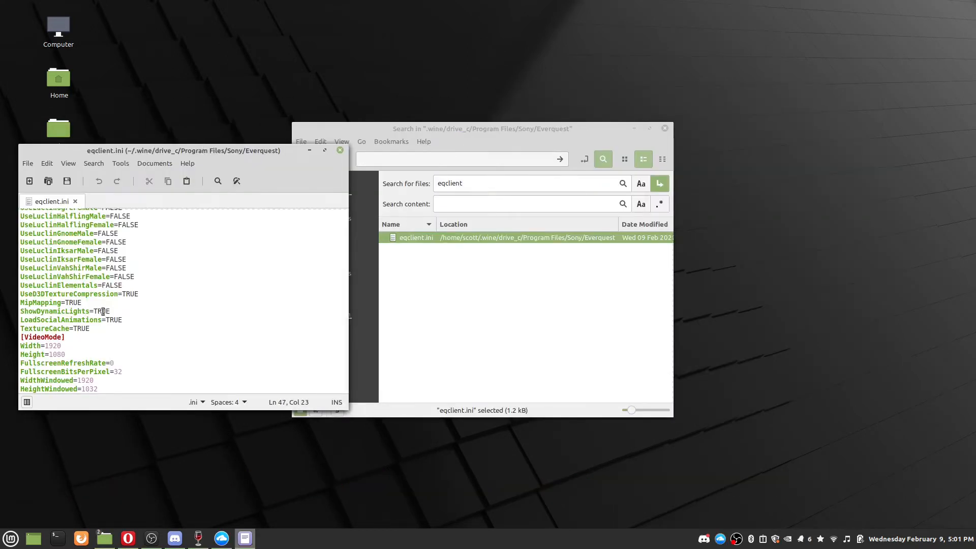
Review the [VideoMode] Width 1920, Height 1080 and windowed 1920 by 1032 values
left_click(62, 346)
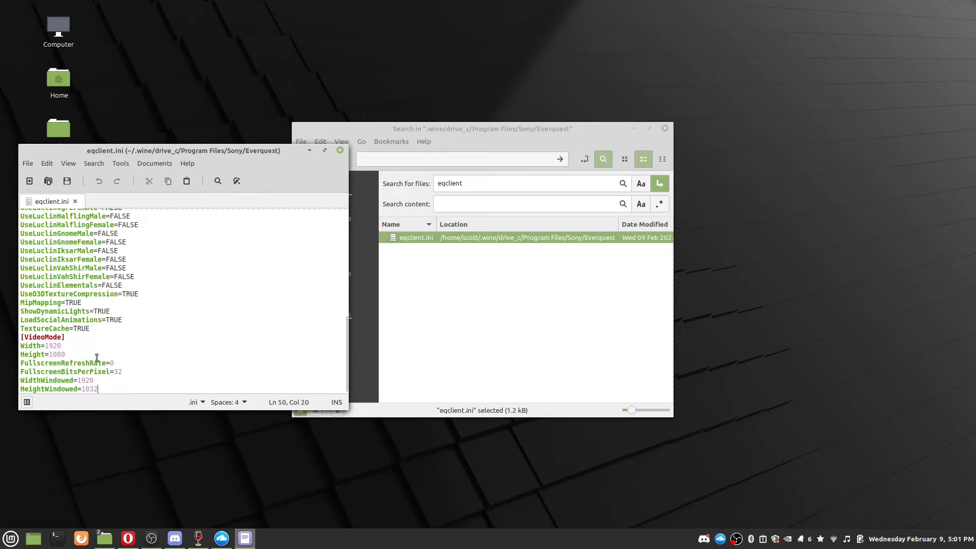
left_click(115, 363)
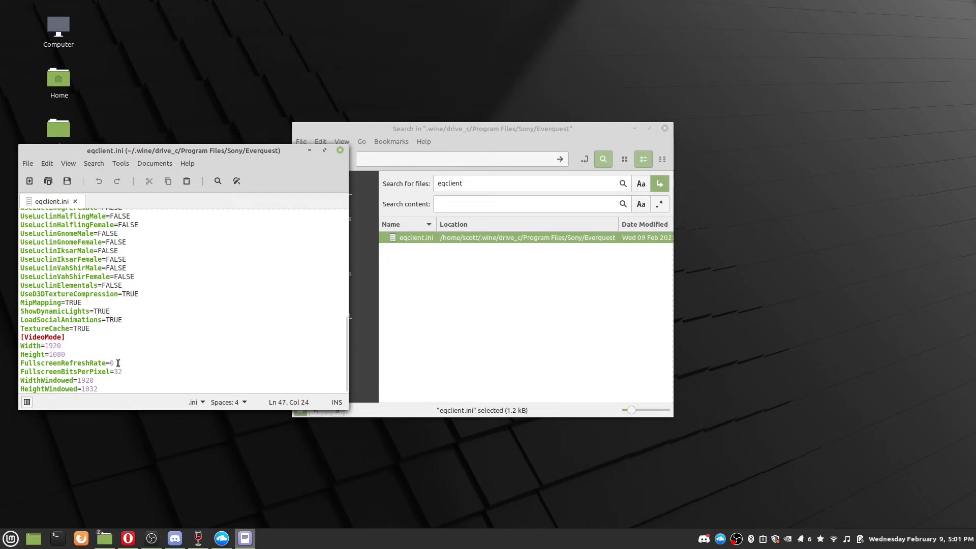
left_click(99, 389)
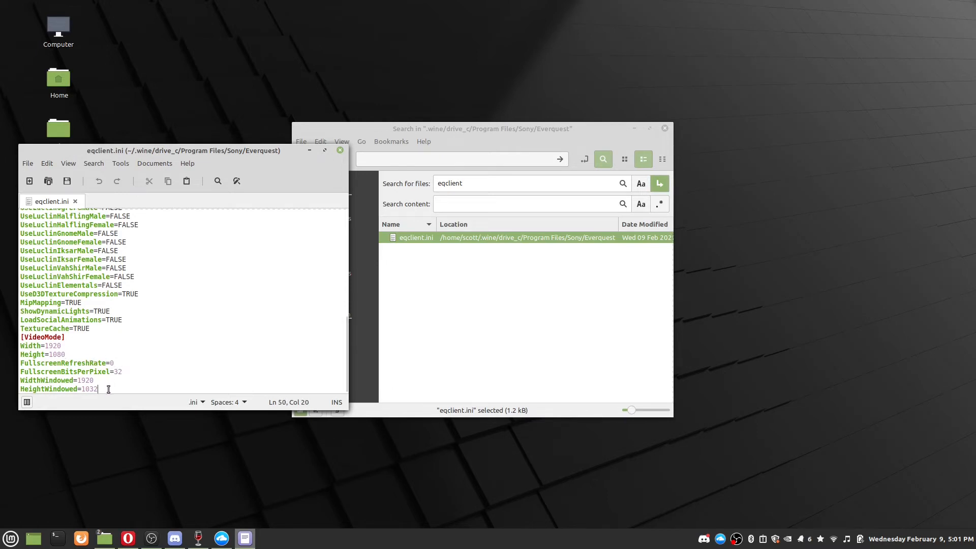
left_click(70, 354)
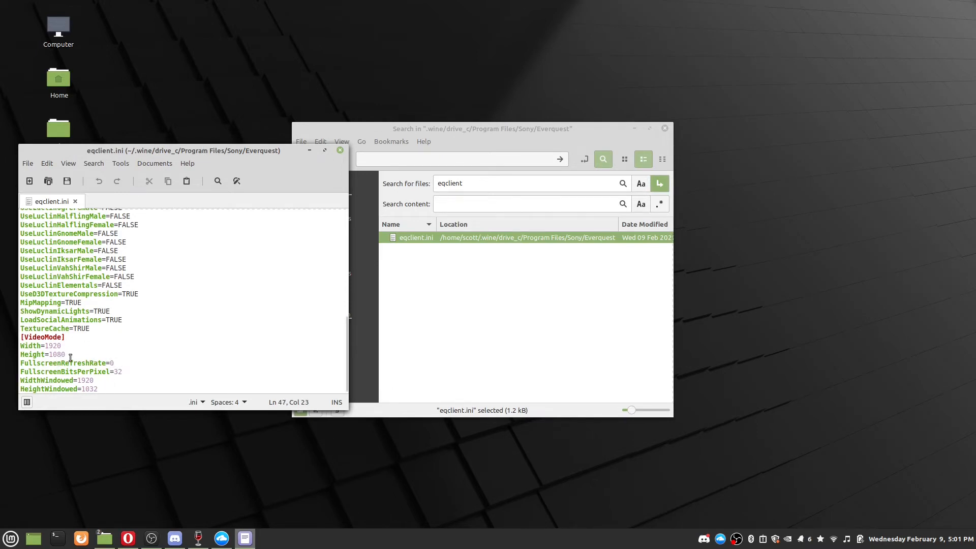
left_click(65, 354)
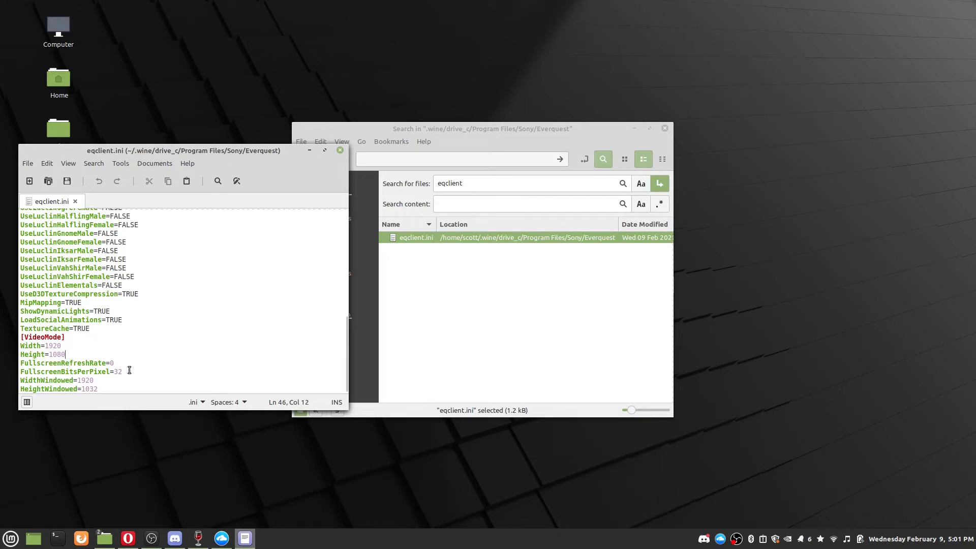
left_click(125, 371)
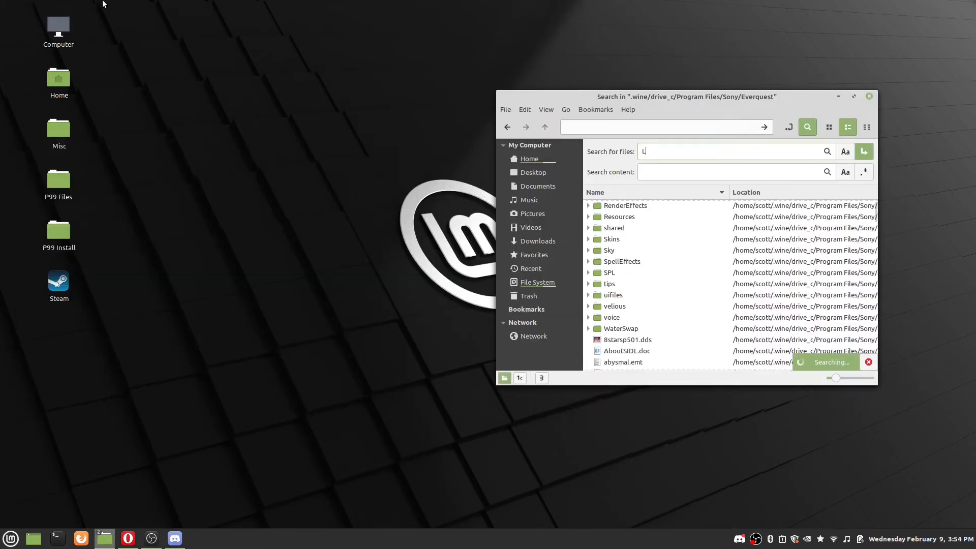
Search the Everquest folder for Launch and run Launch Titanium.bat
type("aunch")
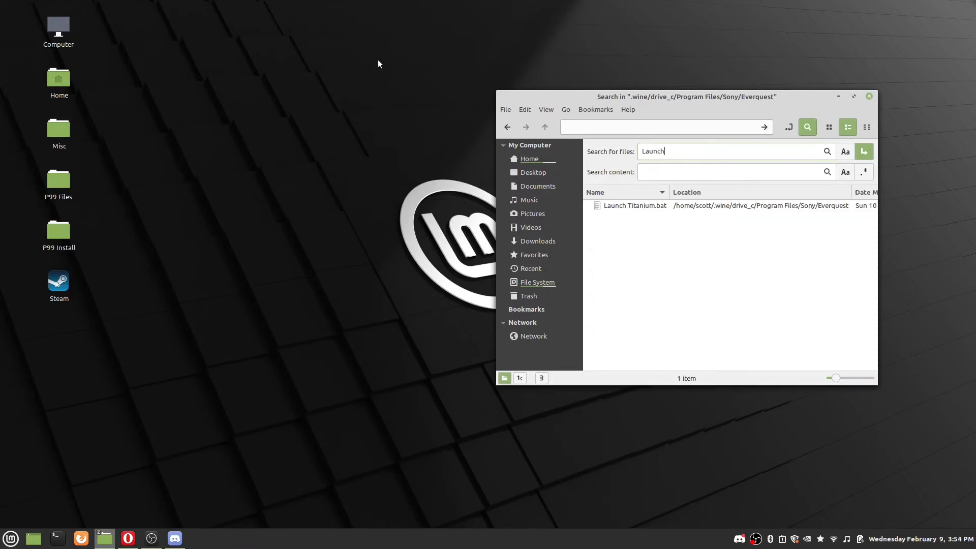
right_click(634, 206)
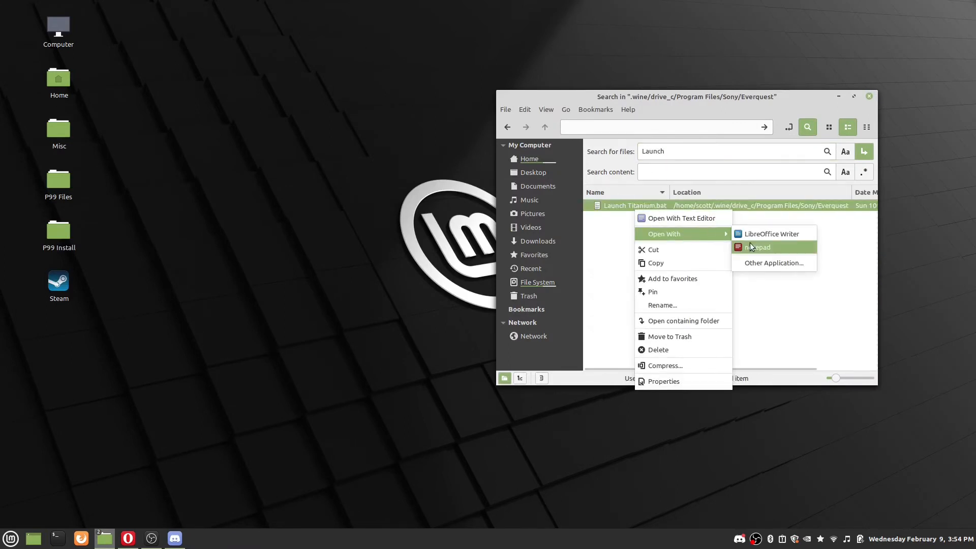
left_click(773, 263)
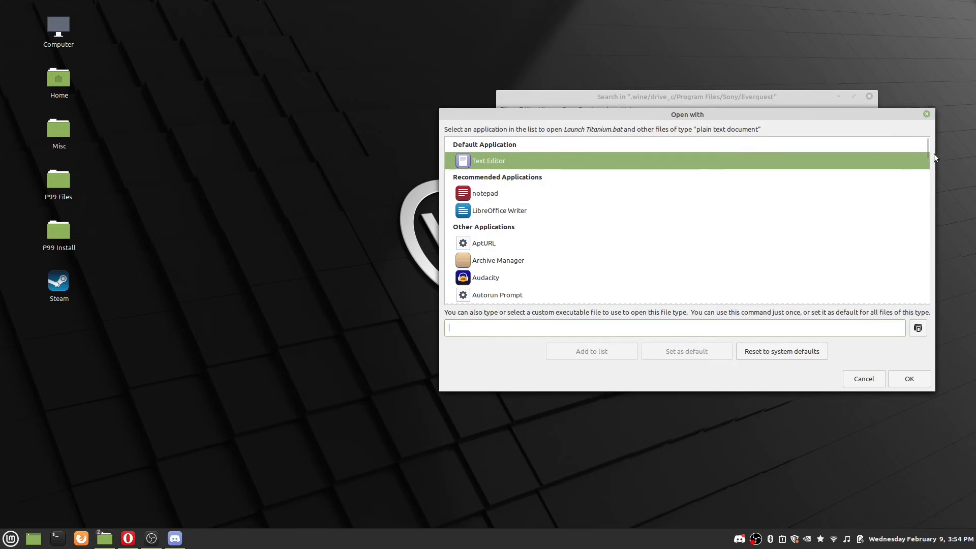
scroll("down", 3)
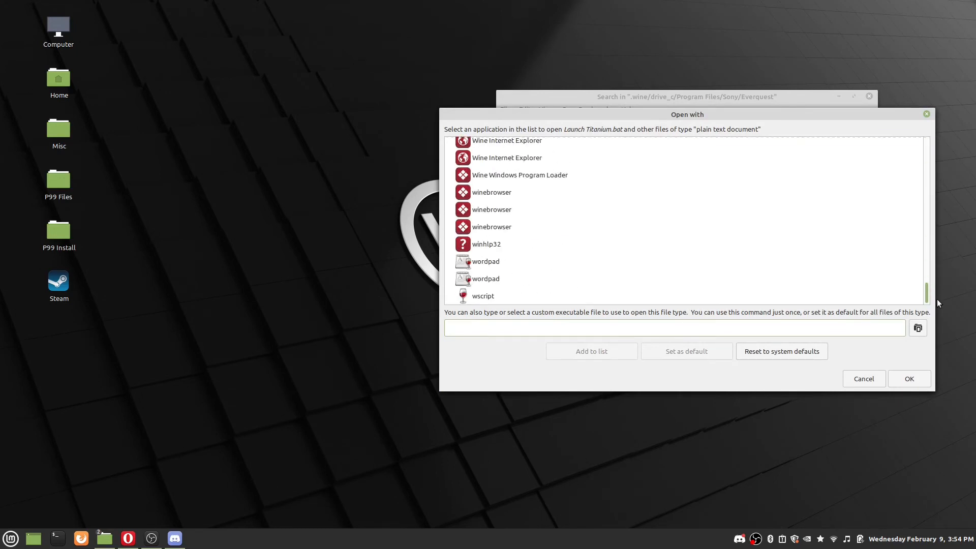
left_click(864, 379)
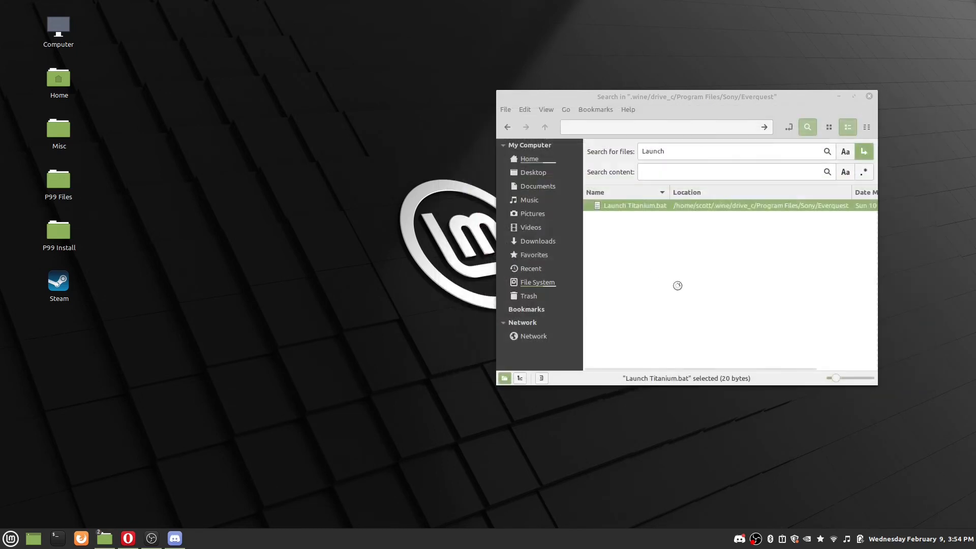
double_click(636, 205)
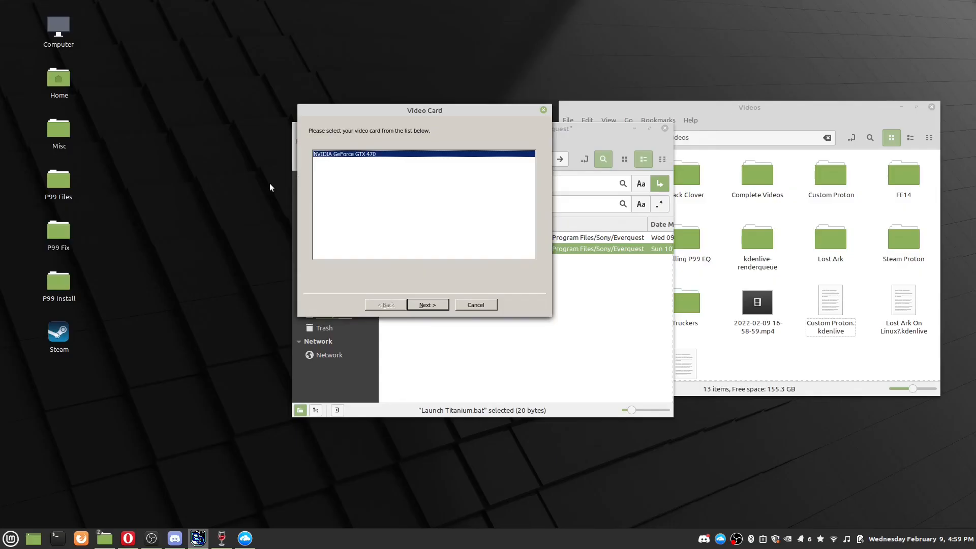
Accept the NVIDIA GeForce GTX 470 video card and continue to Model Selection
left_click(427, 304)
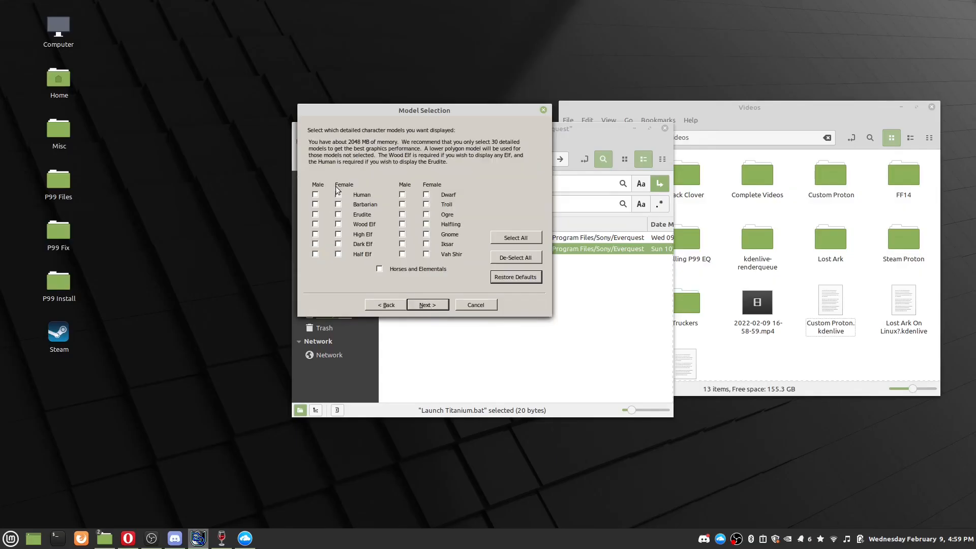
mouse_move(270, 165)
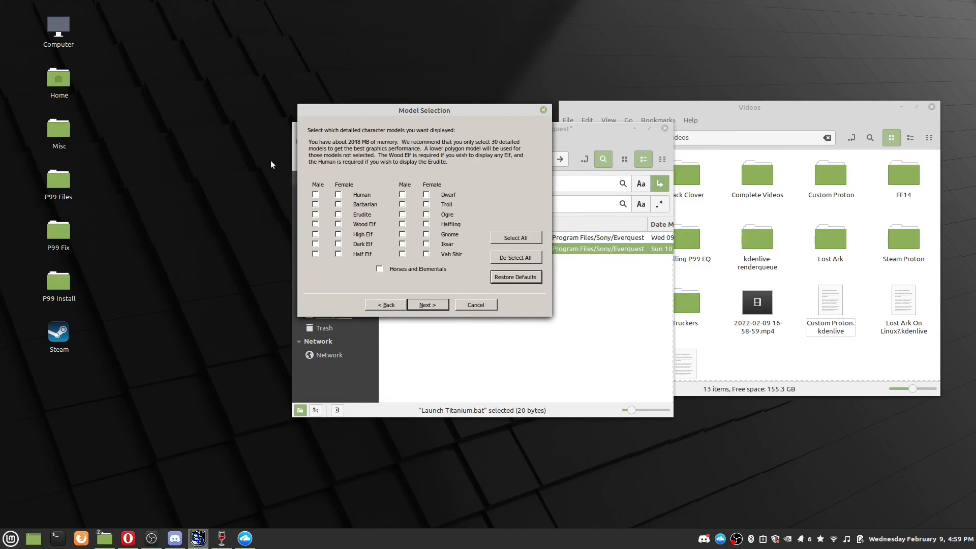
mouse_move(458, 255)
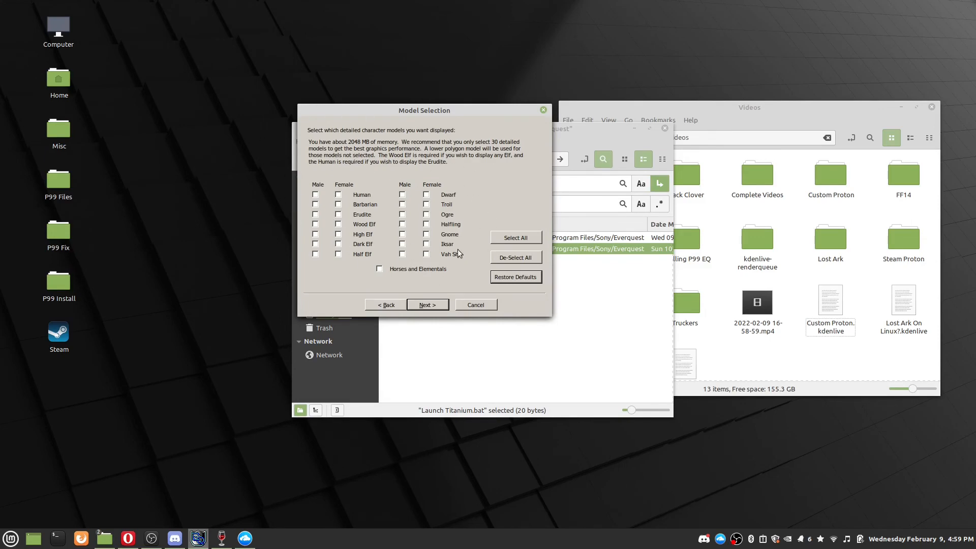